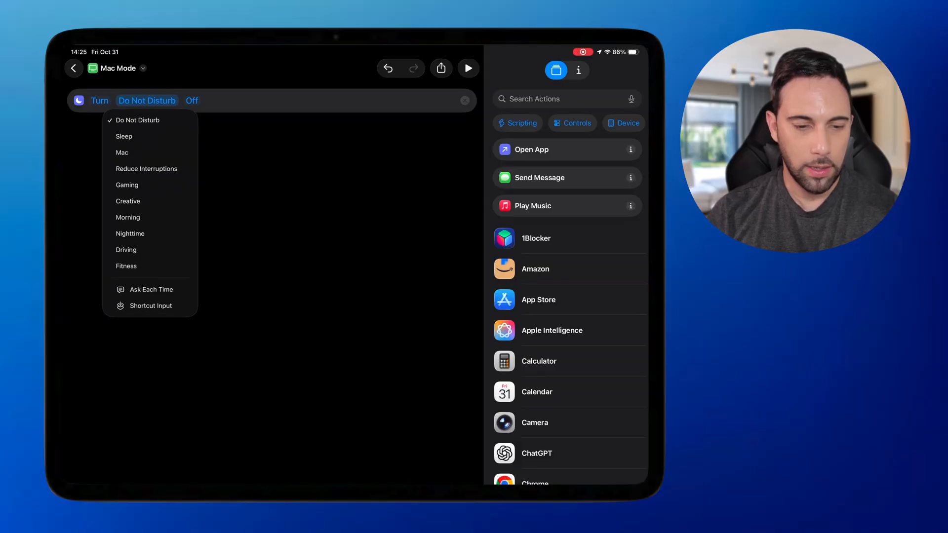
- Set the Focus action to turn Mac on, then go back to the Home Screen
click(122, 152)
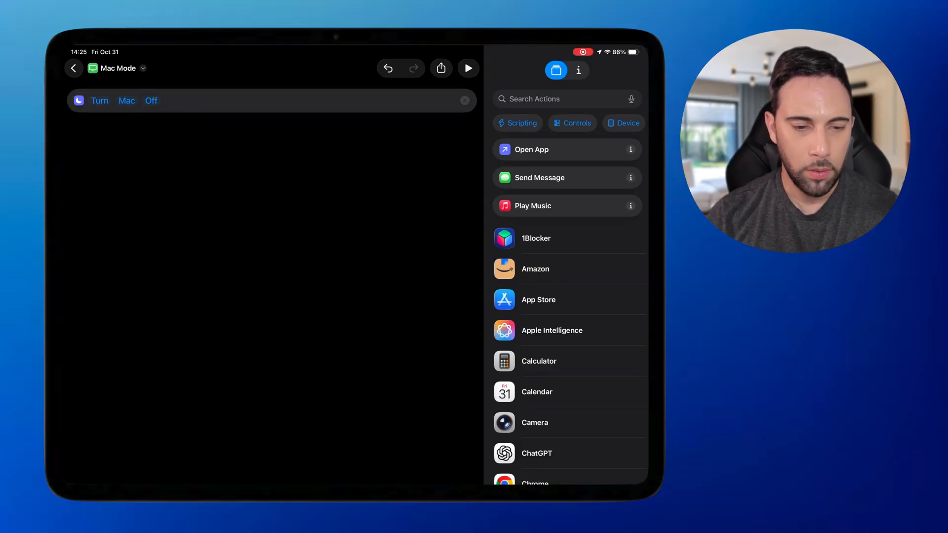
click(151, 100)
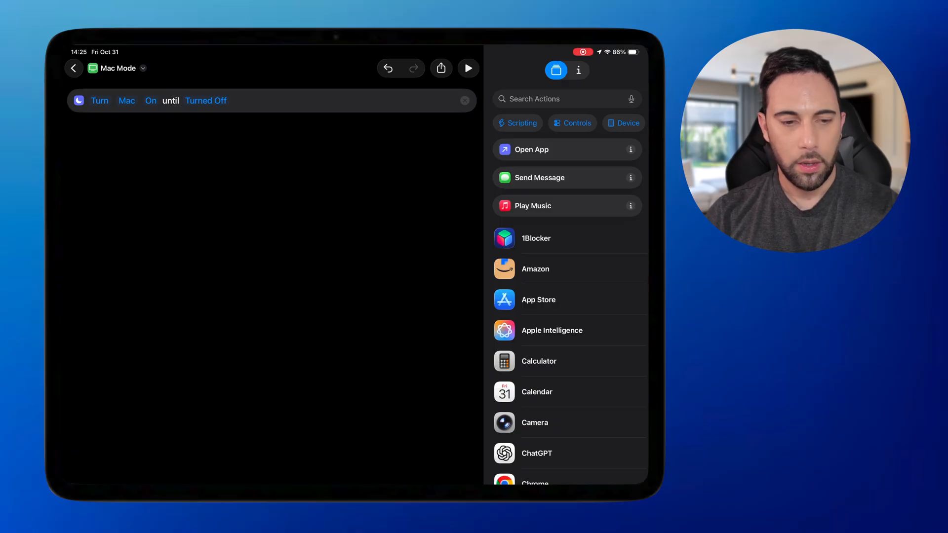
click(73, 68)
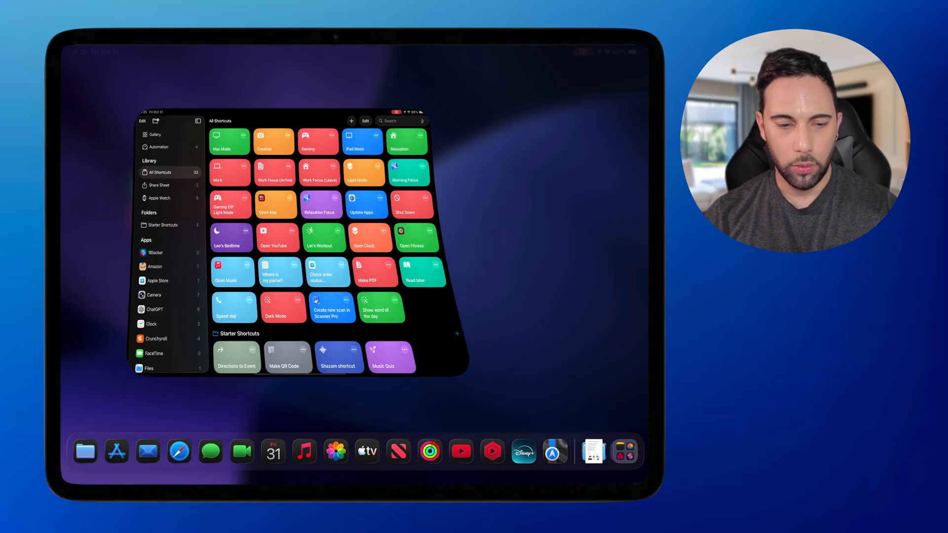
- Run Mac Mode, Creative, then Mac Mode again from the Home Screen widget
click(228, 139)
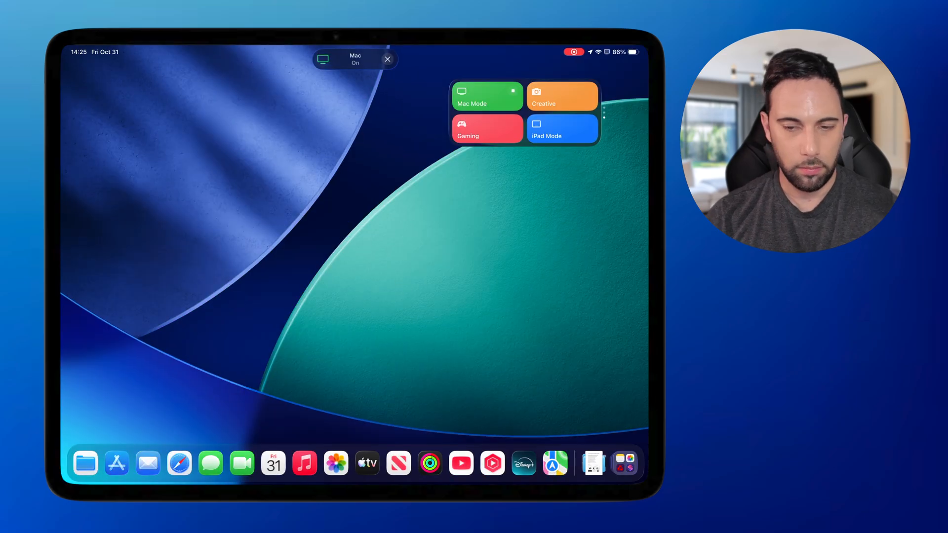
click(562, 96)
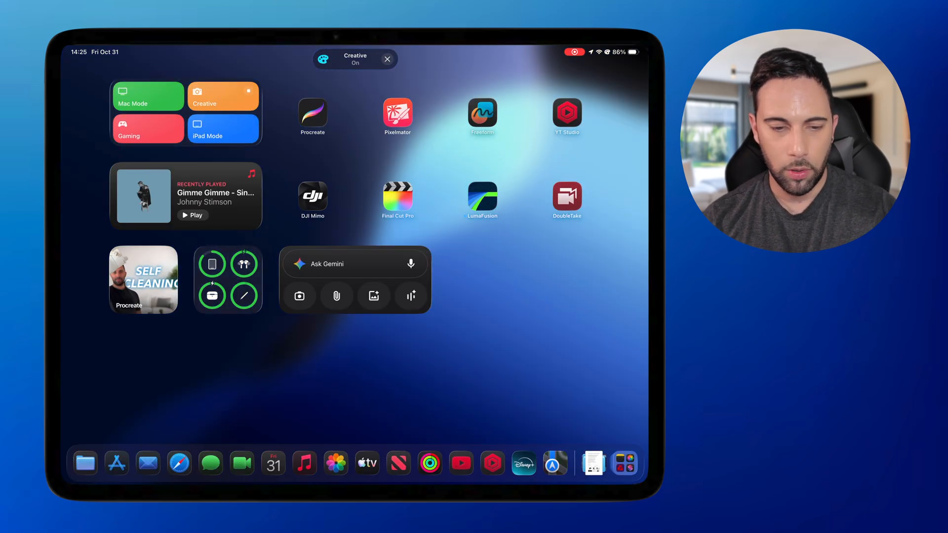
click(147, 95)
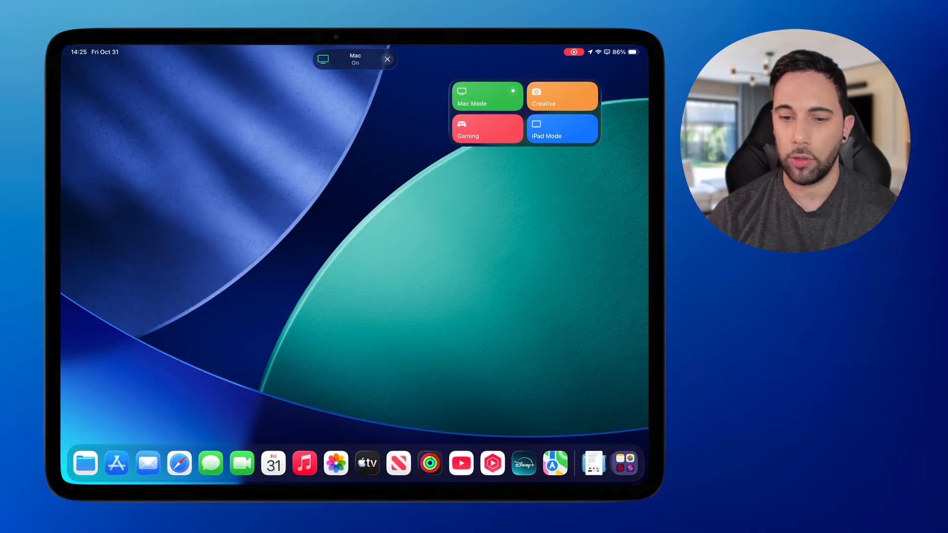
click(387, 59)
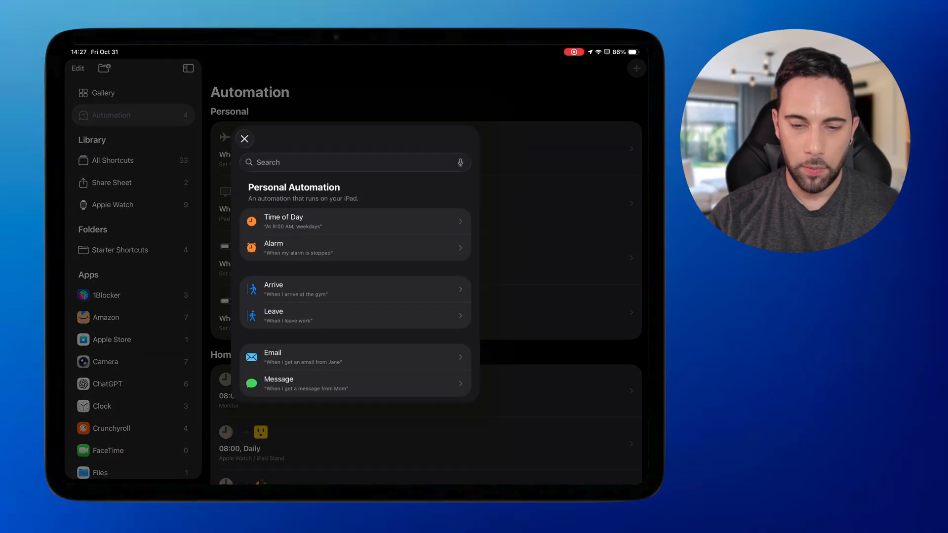
- Create a Display Is Connected automation that runs immediately, and continue to shortcut selection
click(355, 162)
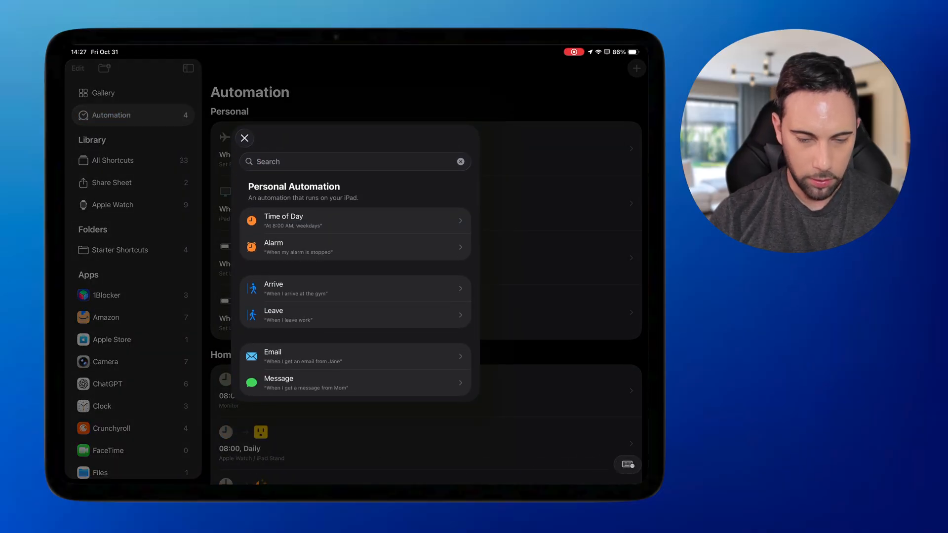
text(Dis)
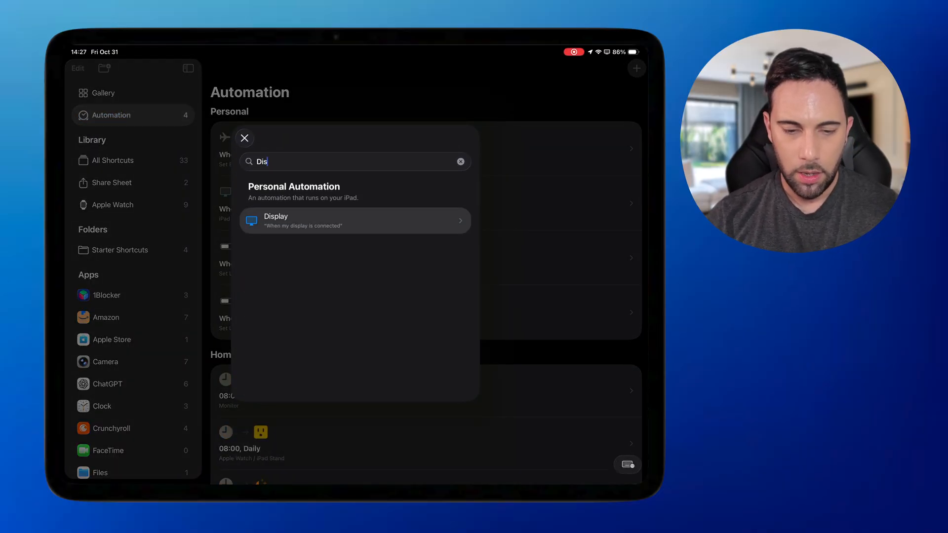
click(355, 221)
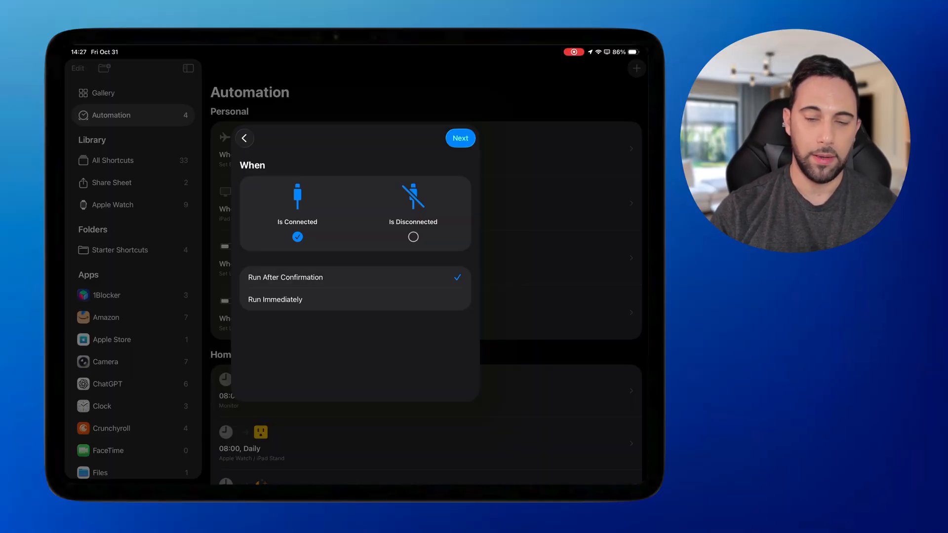
click(275, 299)
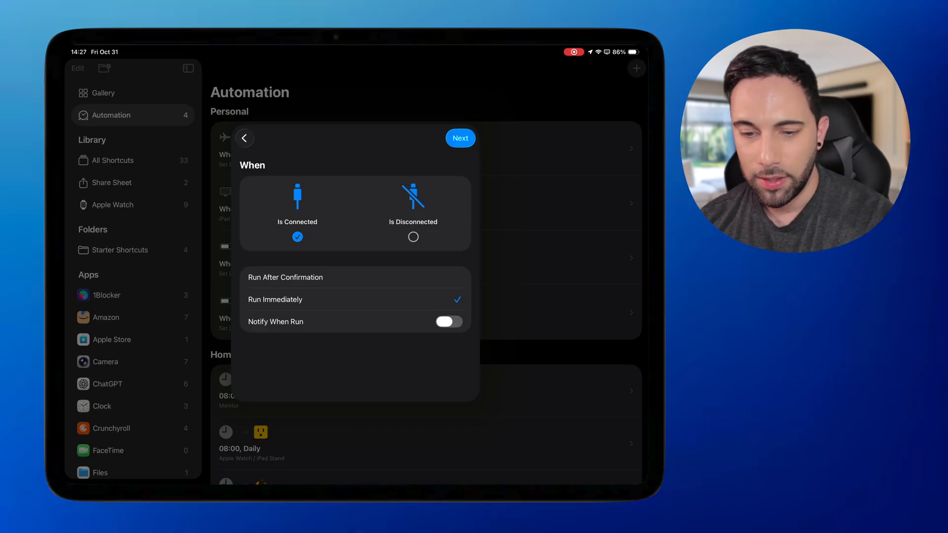
click(460, 138)
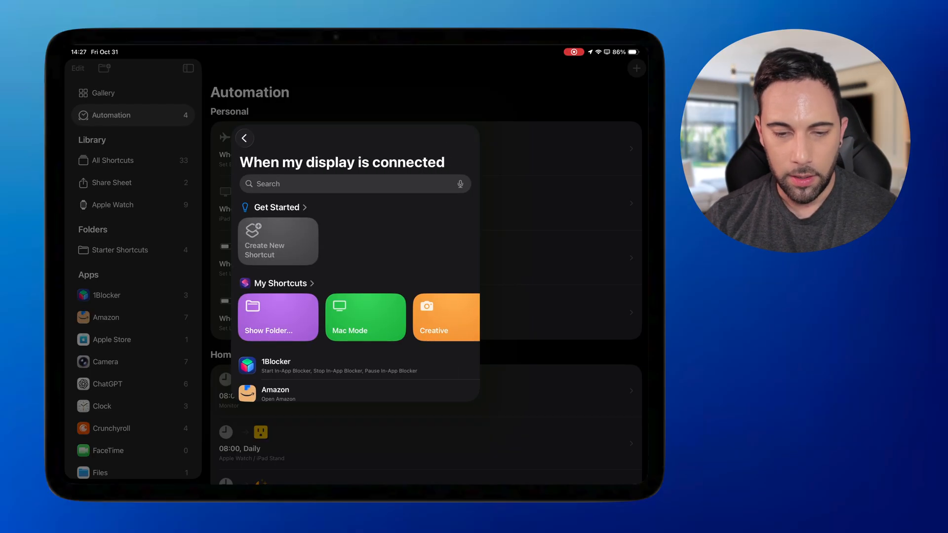